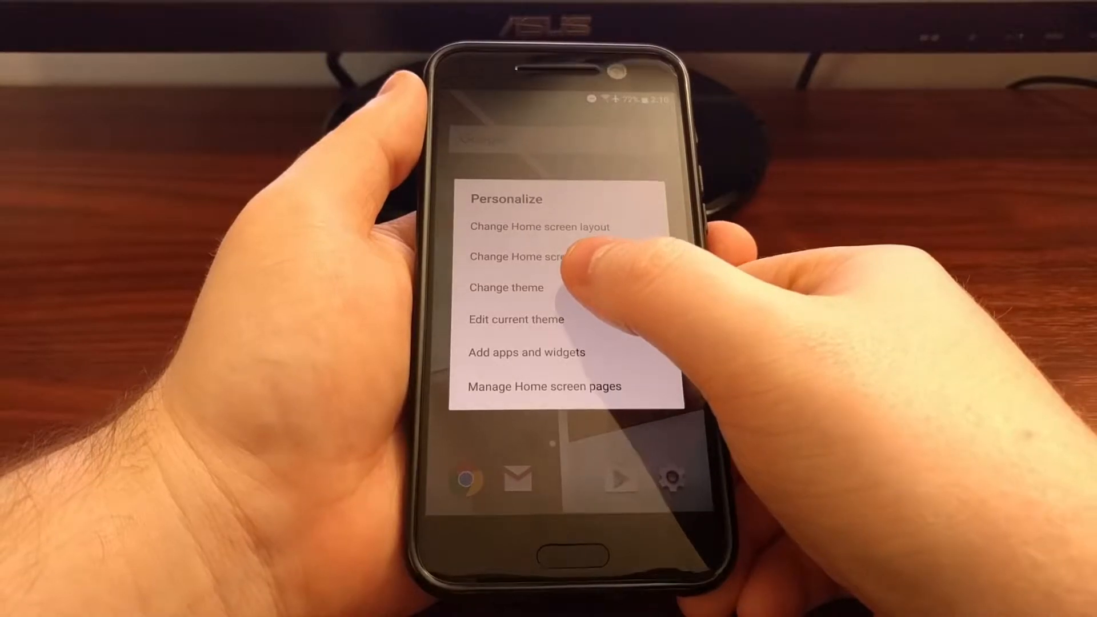
Choose Change theme from Personalize to reach the Themes search screen
left_click(517, 255)
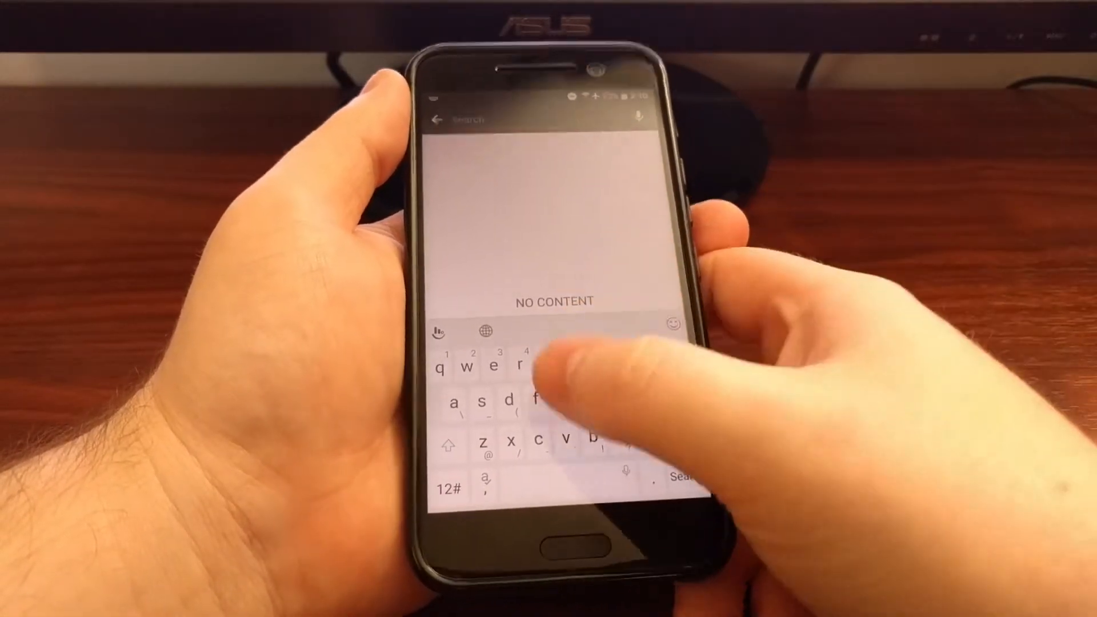
Search the theme store for 'dark' and look through the results
type("d")
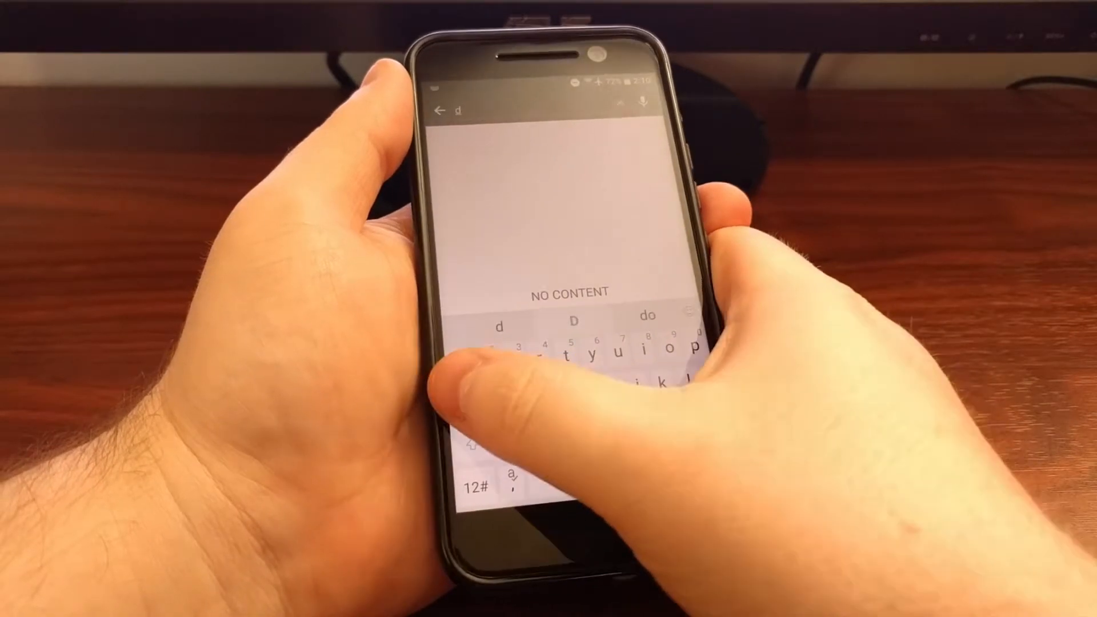
type("ark")
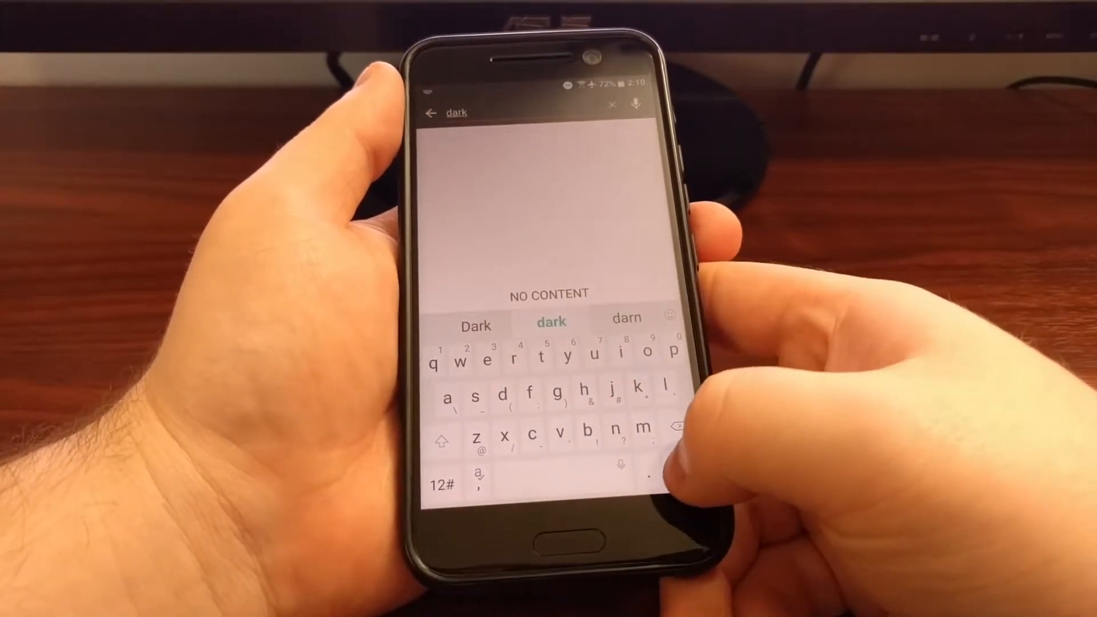
key("enter")
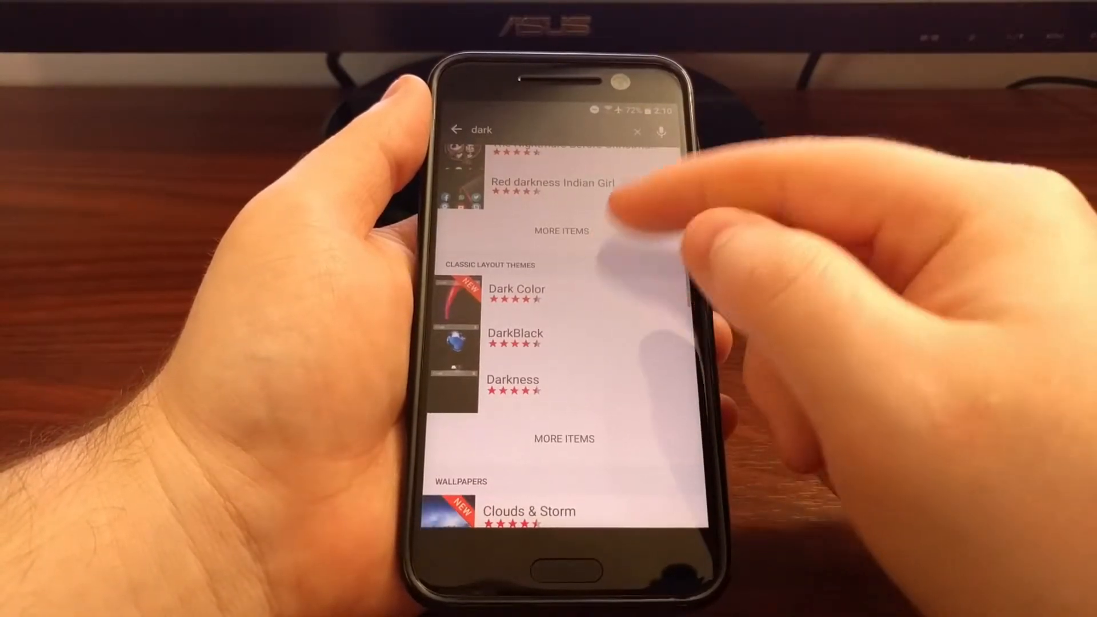
scroll("down", 3)
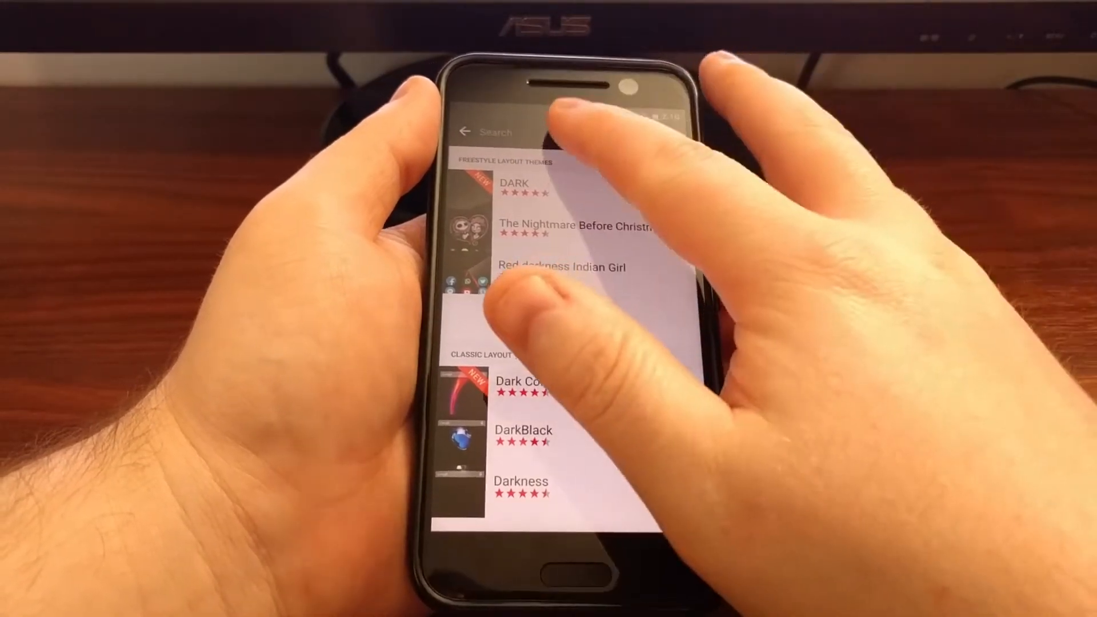
Search for 'cartoon' themes, listing Wonderland, Owl Cartoon and Minion Time
type("cartoon")
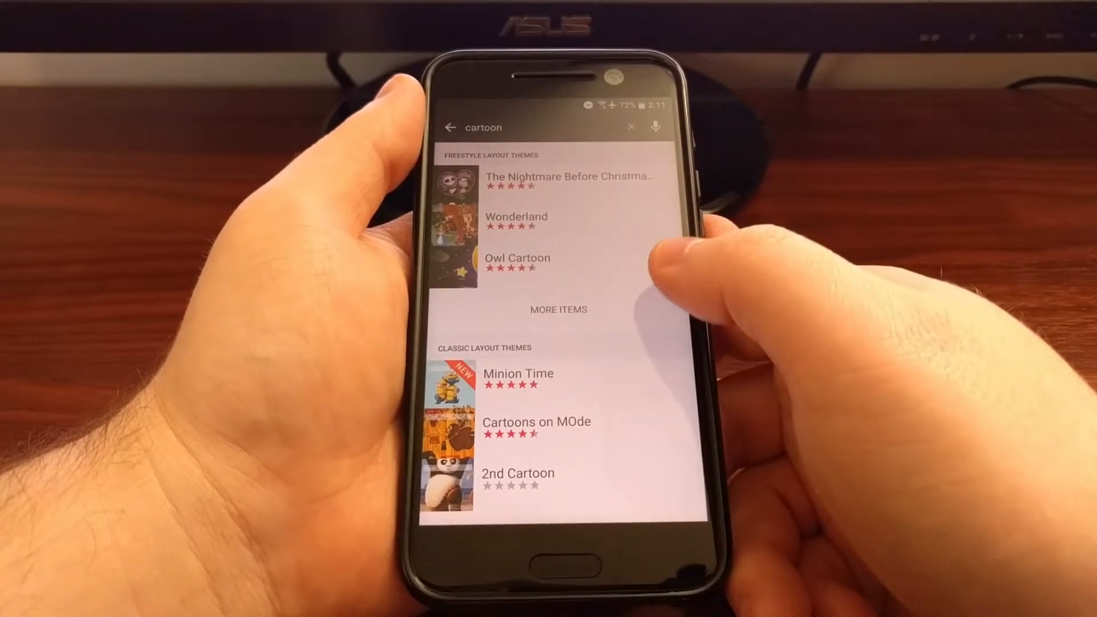
scroll("down", 3)
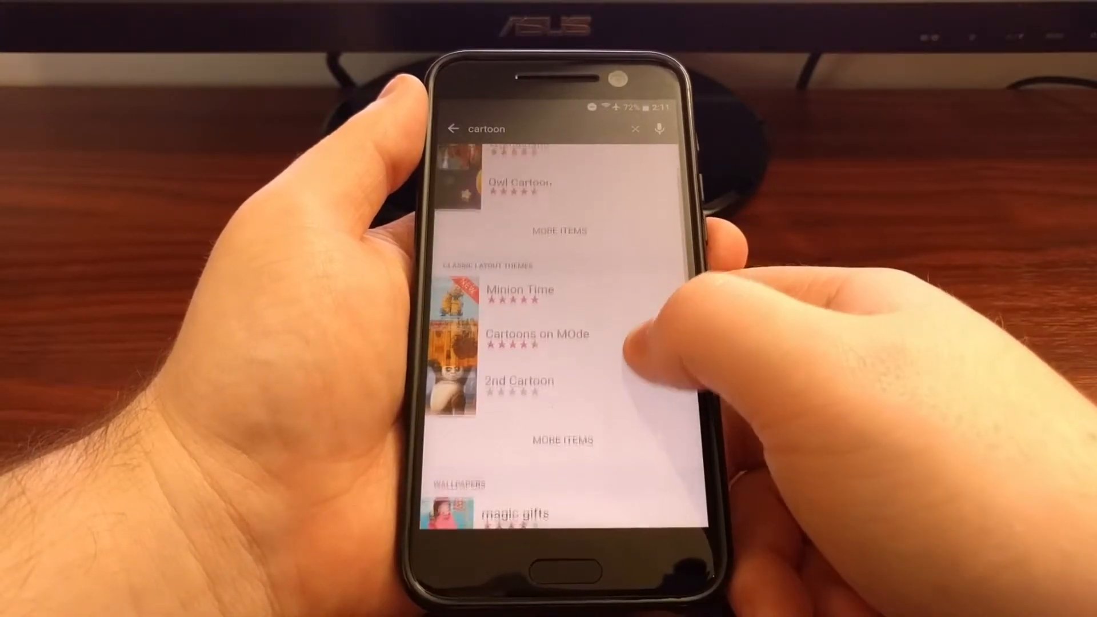
scroll("down", 3)
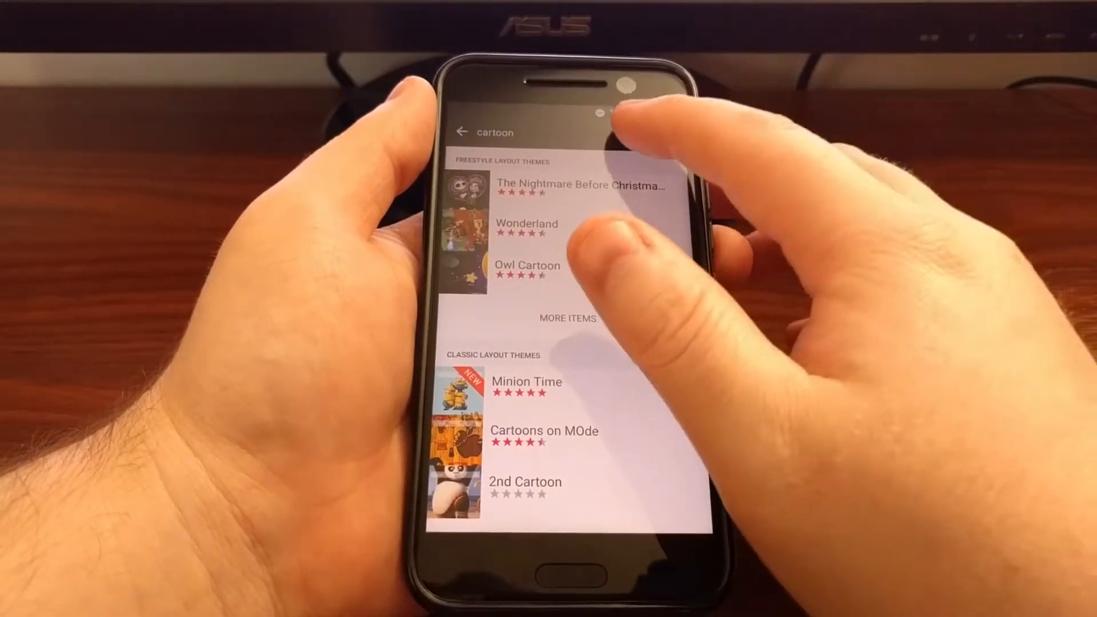
Return to the catalogue, find the Stock Design theme and request its download
left_click(460, 133)
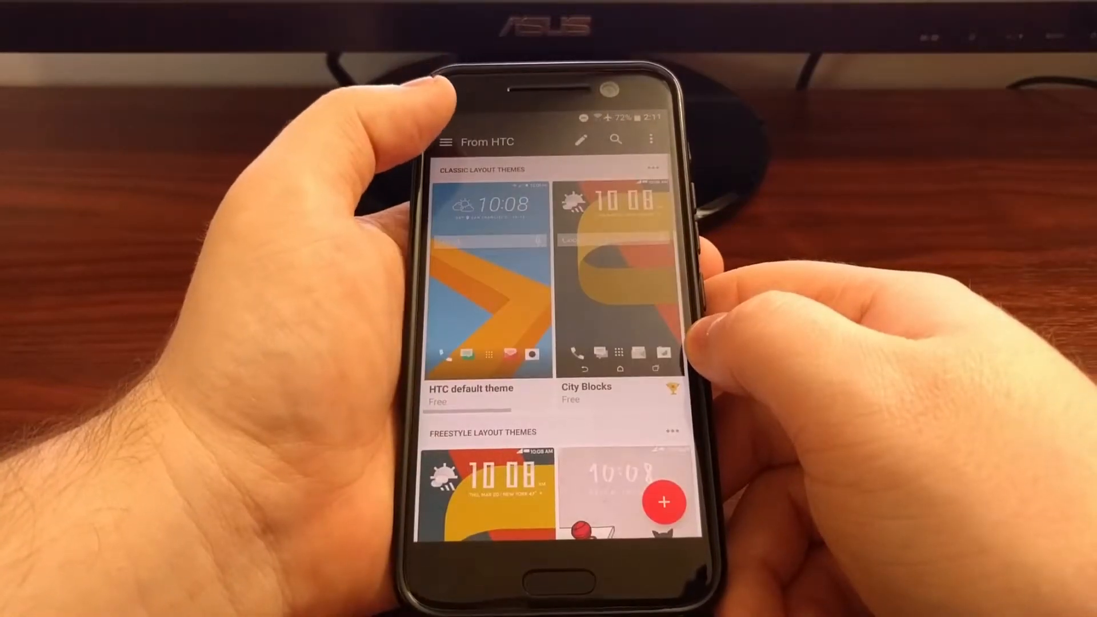
left_click(446, 139)
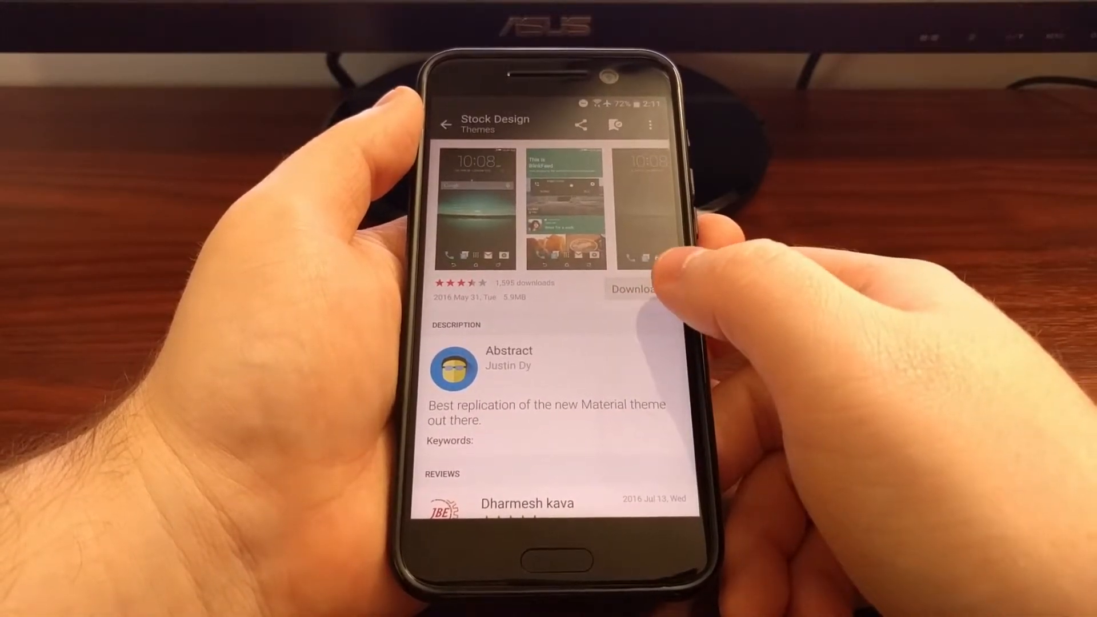
scroll("left", 3)
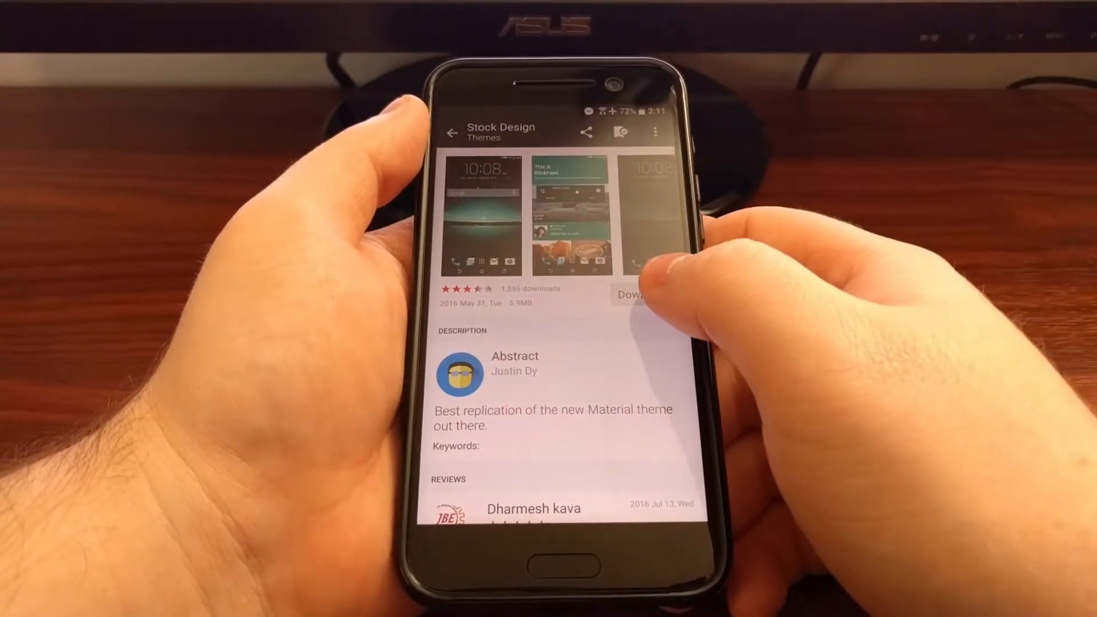
left_click(627, 293)
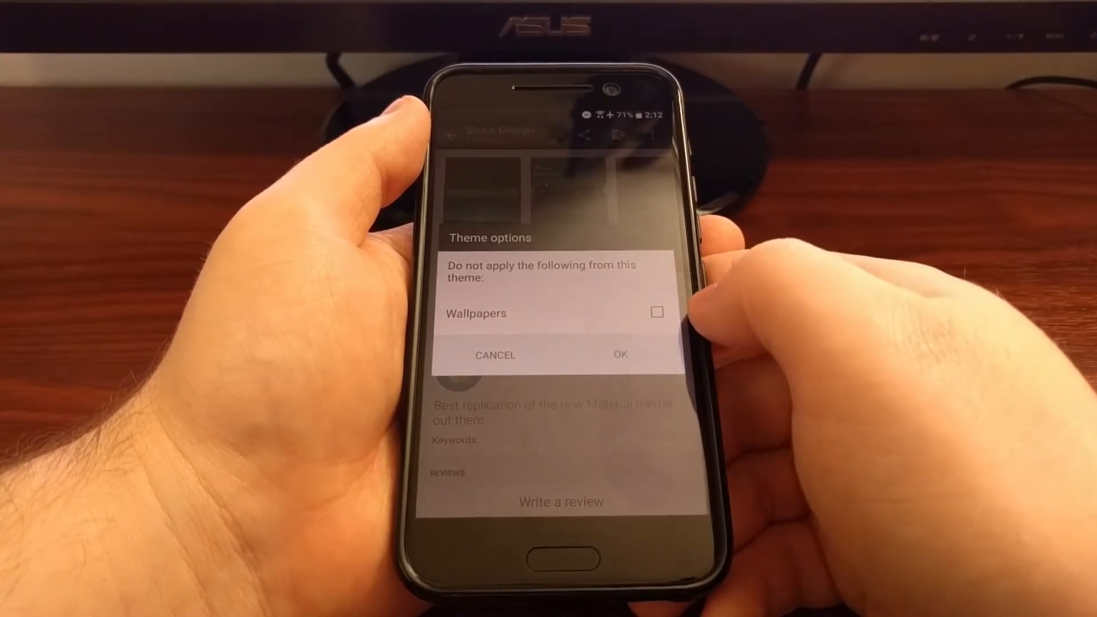
Toggle the Wallpapers option and confirm applying the Stock Design theme
left_click(656, 313)
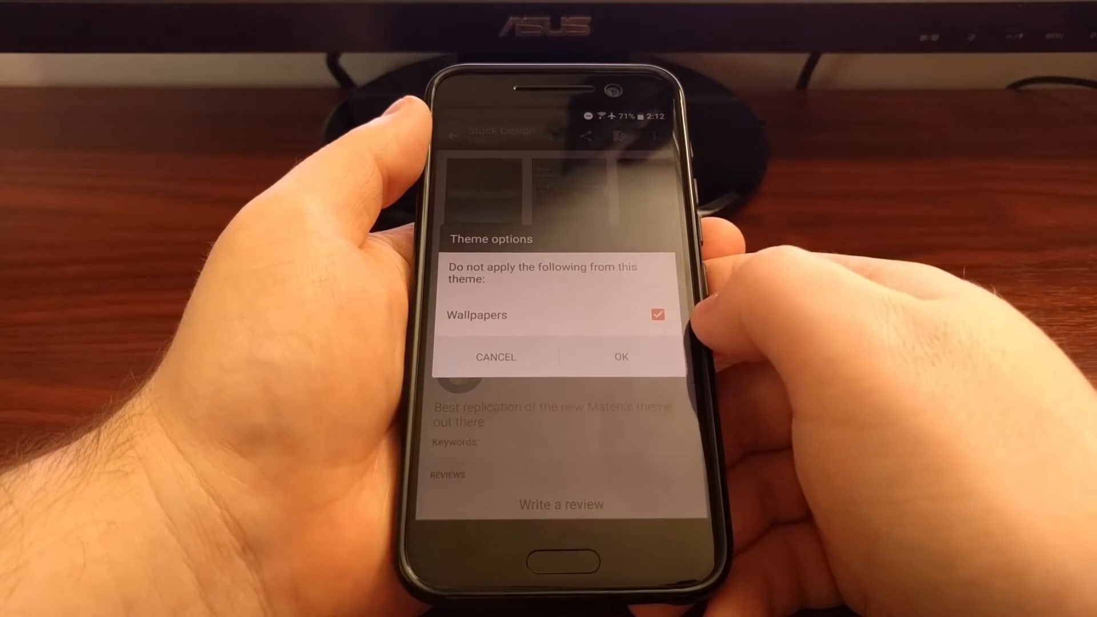
left_click(656, 314)
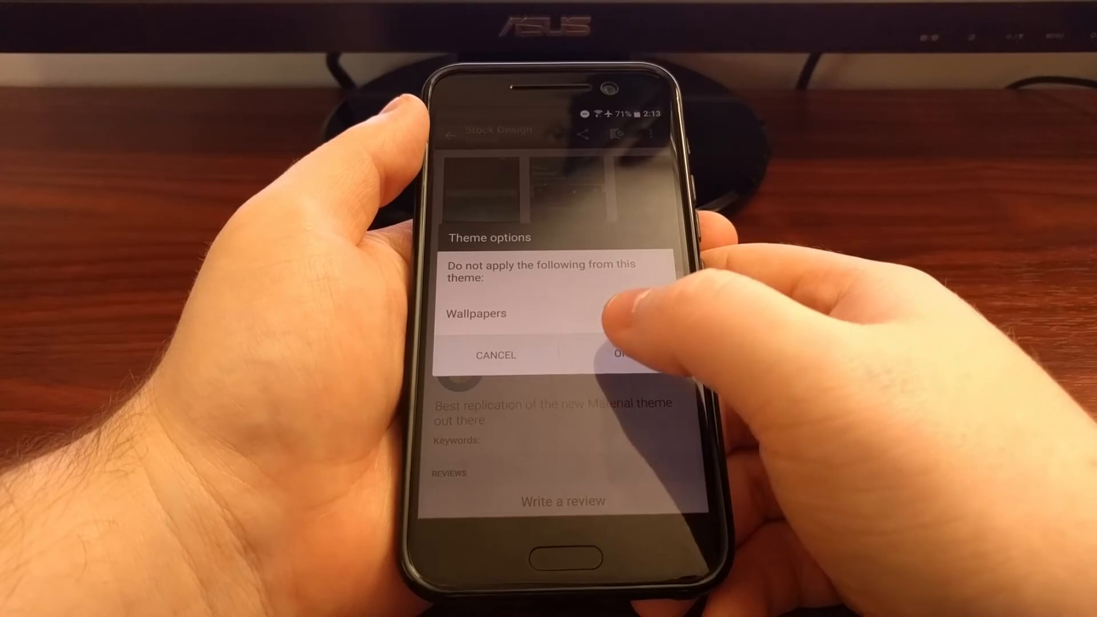
left_click(619, 354)
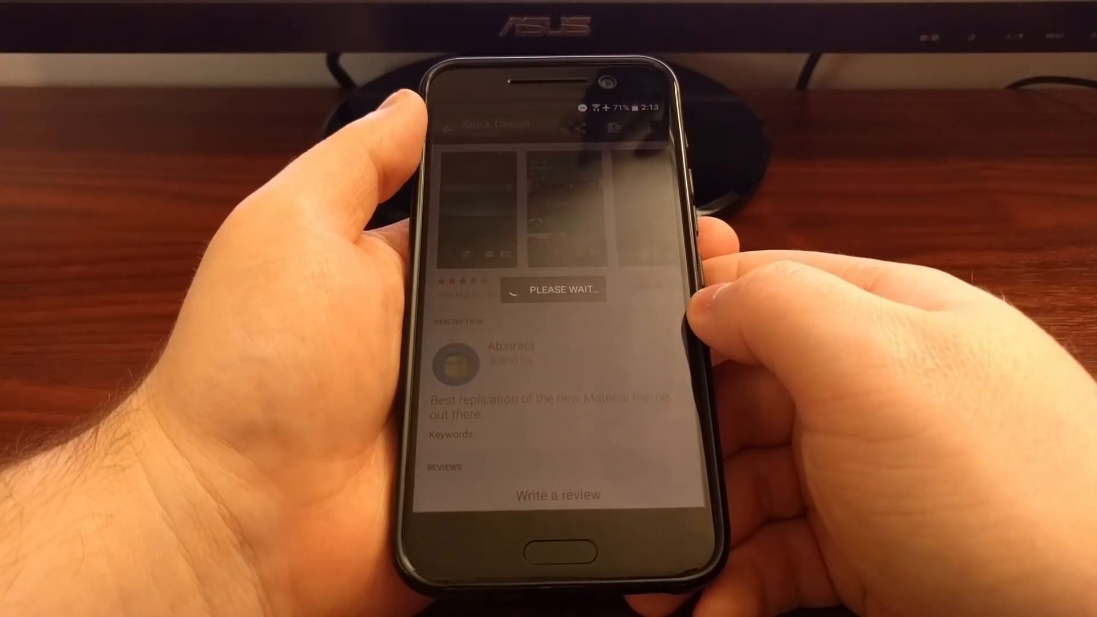